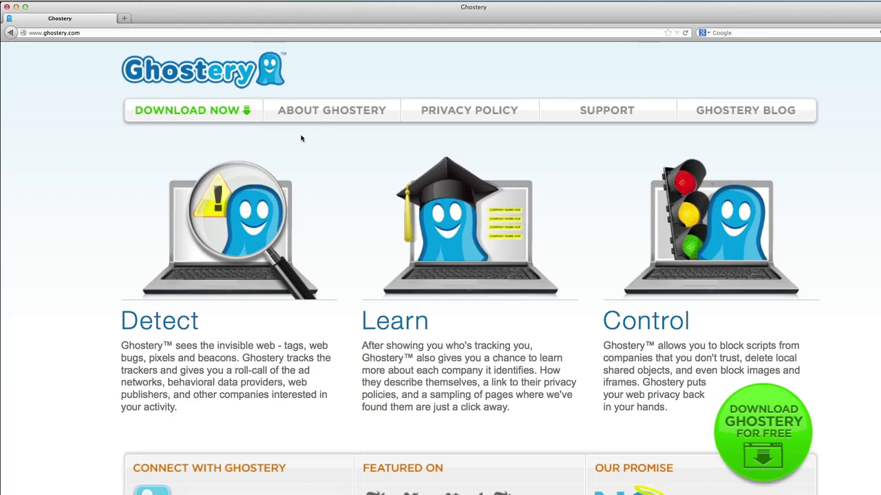
Go to the About Ghostery page in the site's top navigation.
left_click(331, 110)
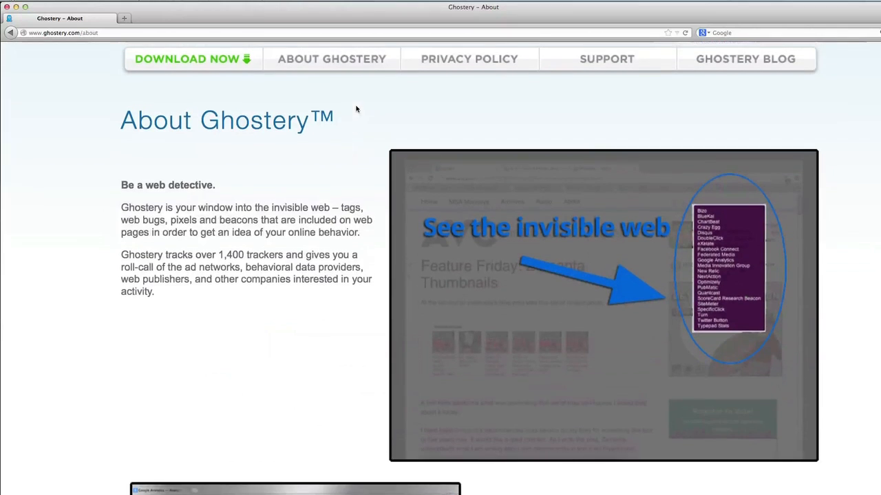
Show Ghostery's 42 trackers on the Magic Lantern wiki, expanding 5min Media's source URLs.
left_click(187, 59)
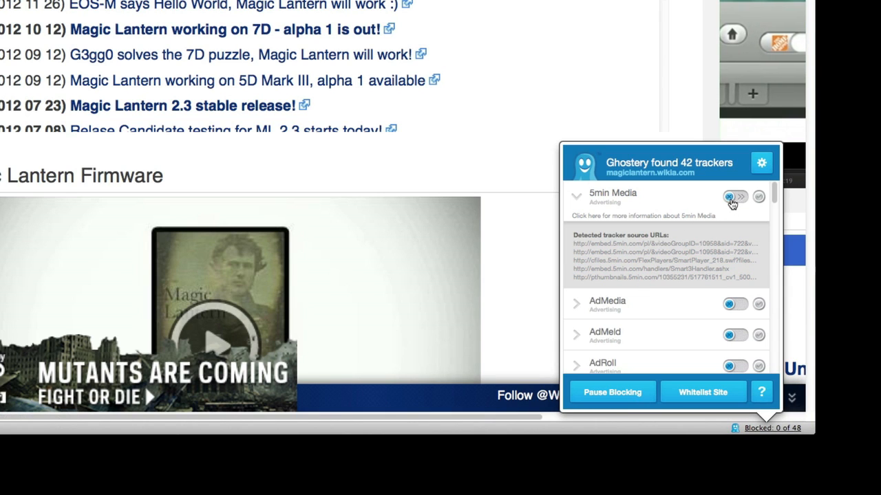
left_click(735, 197)
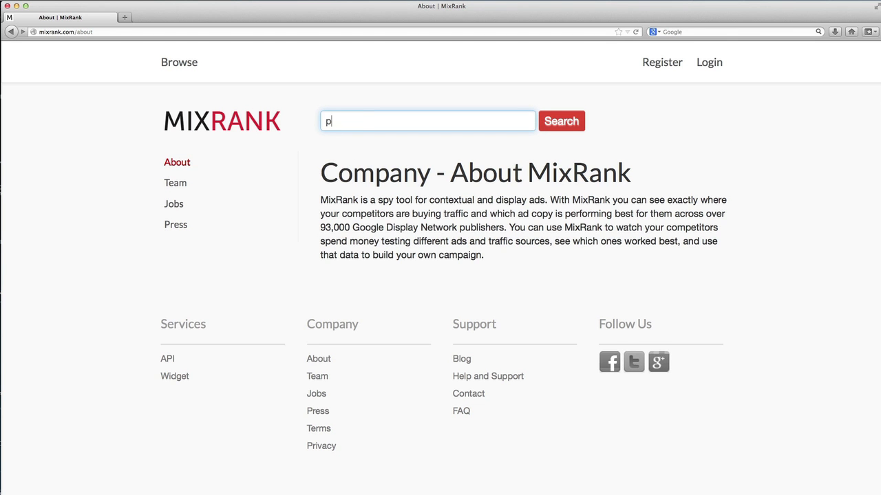
Search MixRank for "papa john's" and scroll to the papajohns.com visitor stats.
type("papa john's")
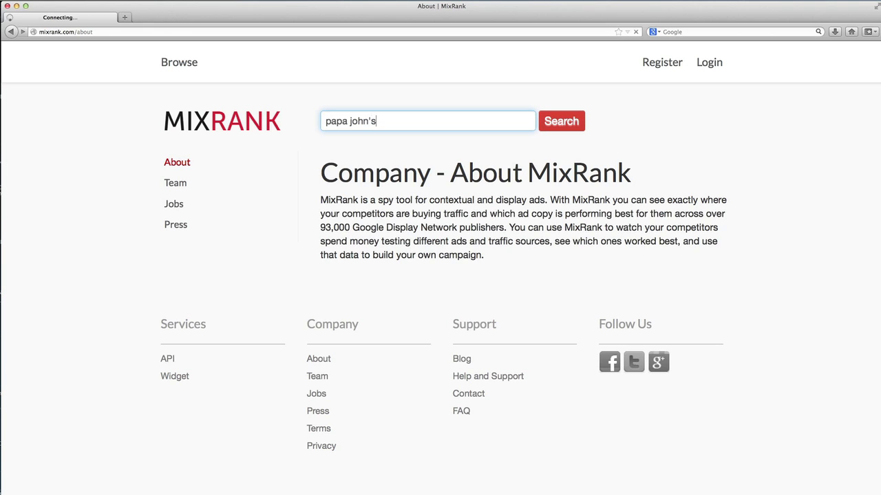
left_click(561, 121)
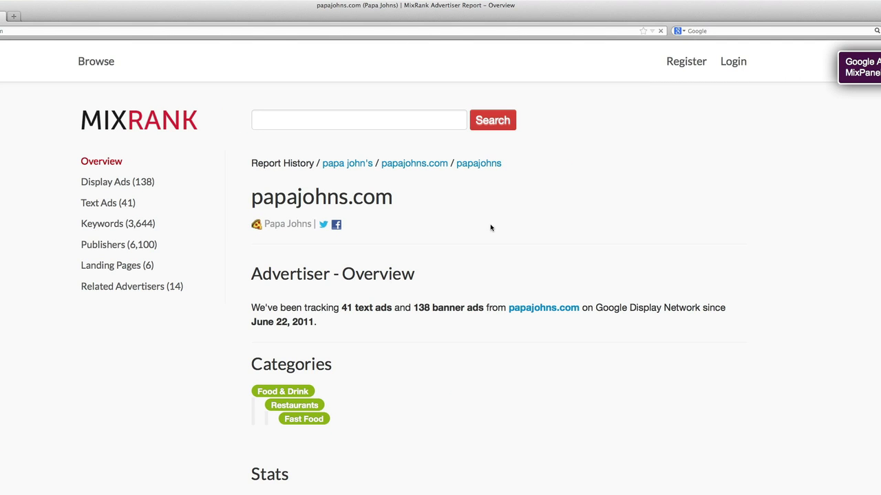
scroll("down", 3)
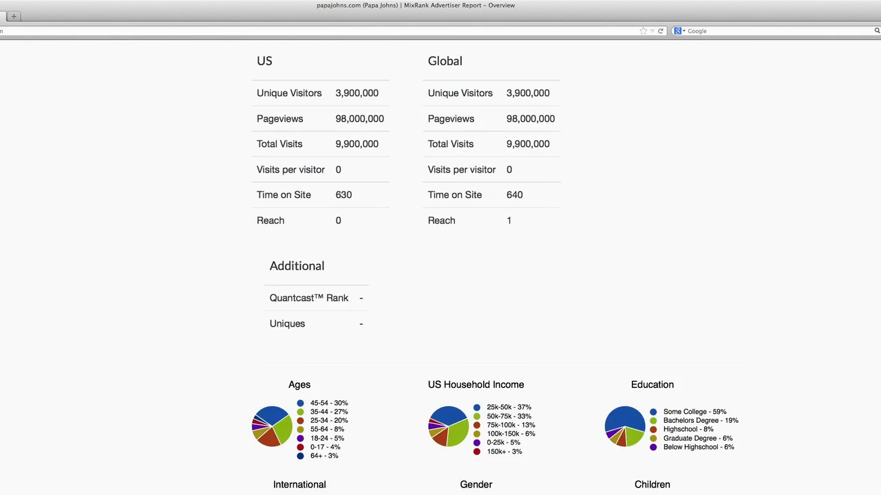
scroll("down", 3)
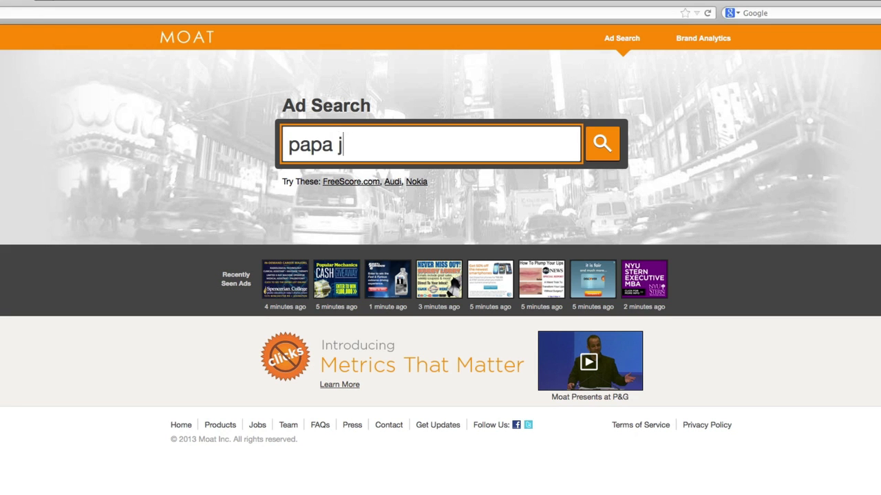
Search Moat's Ad Search for "papa johns" to list its 238 ads.
type("ohns")
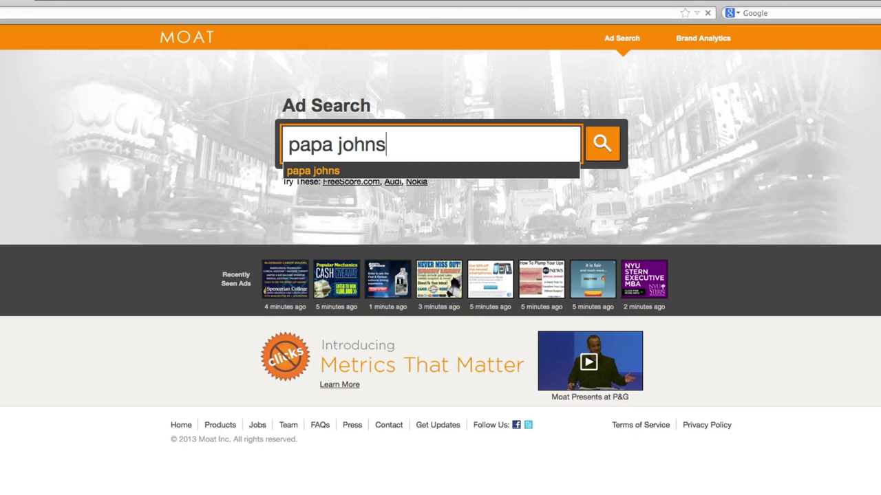
left_click(602, 144)
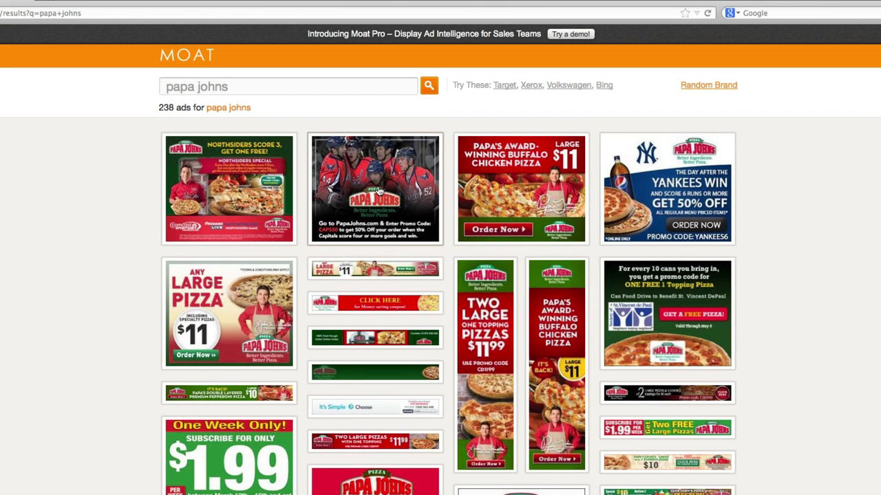
Show the Capitals hockey ad's details card, then scroll through more Papa John's ads.
left_click(521, 189)
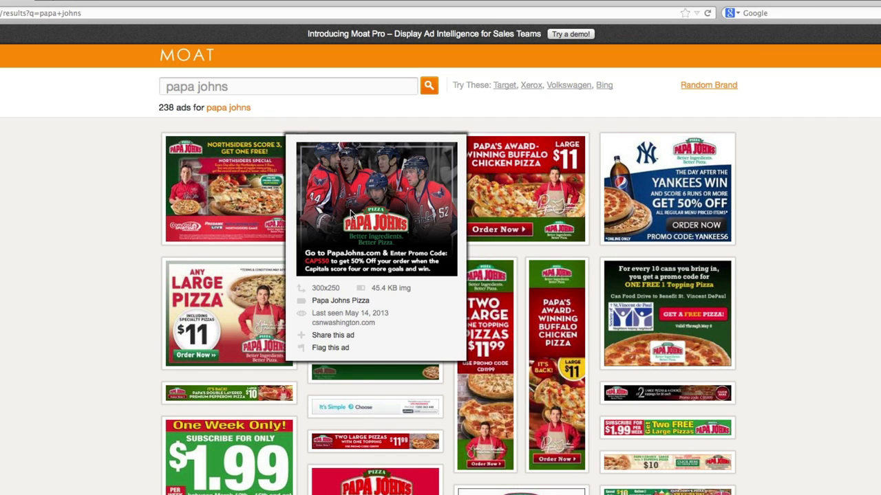
scroll("down", 3)
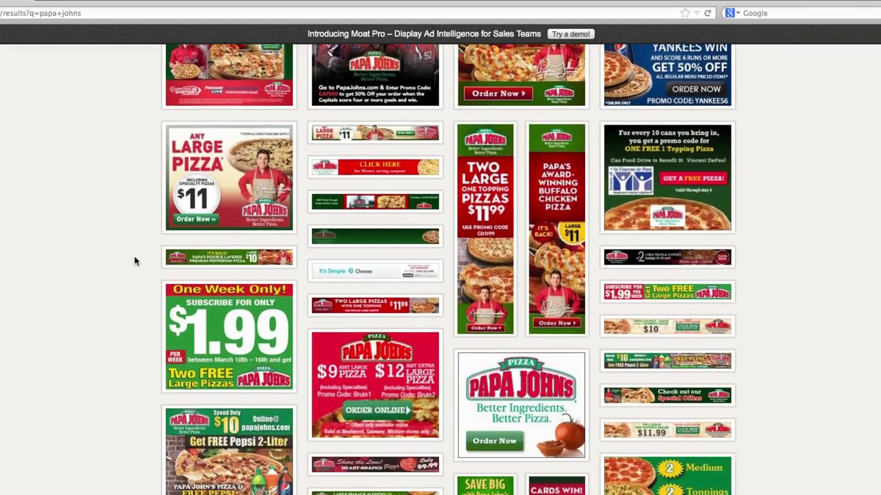
scroll("down", 3)
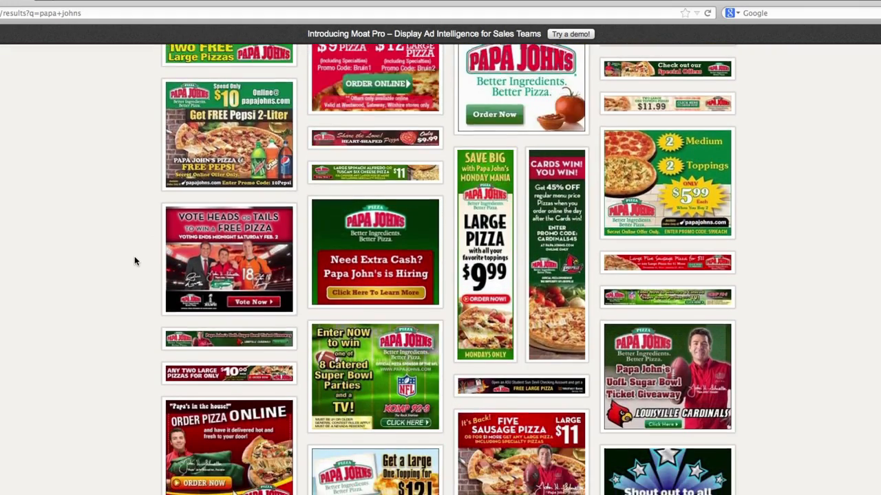
scroll("down", 3)
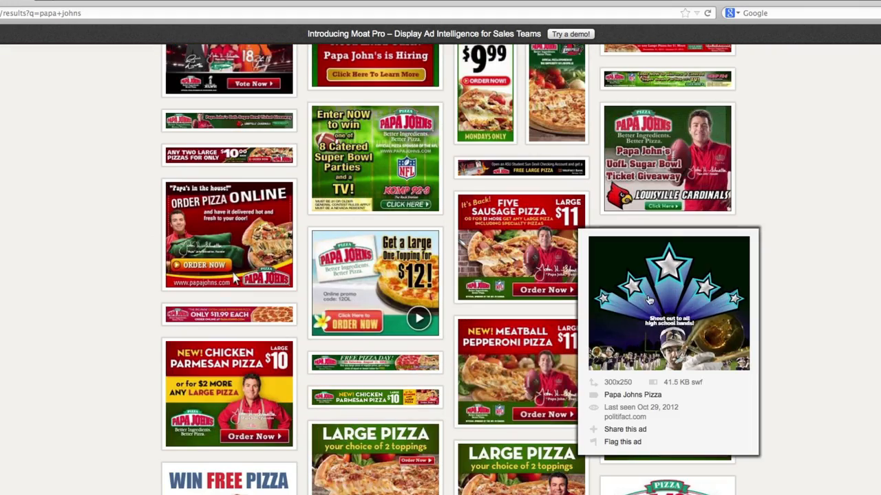